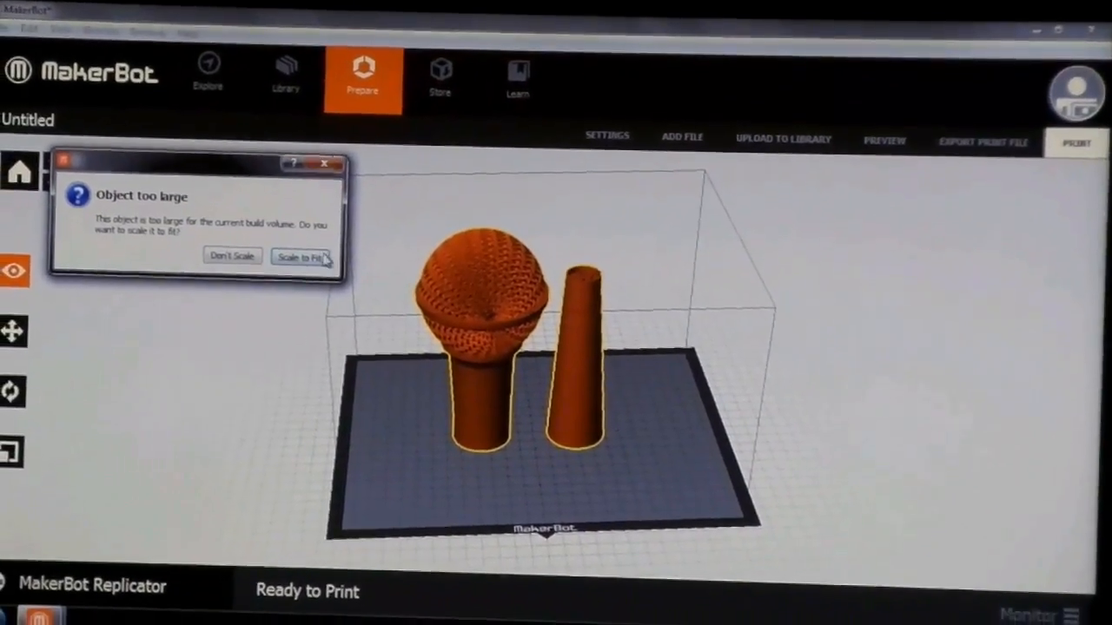
# Accept 'Scale to Fit' so the oversized two-part microphone fits the Replicator build volume
pyautogui.click(302, 258)
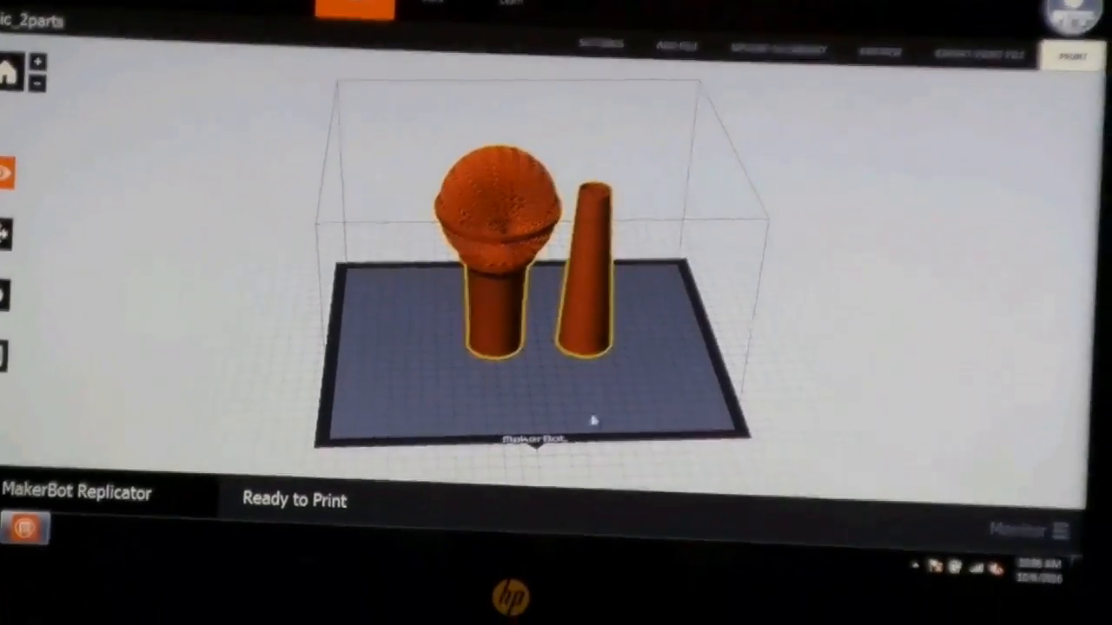